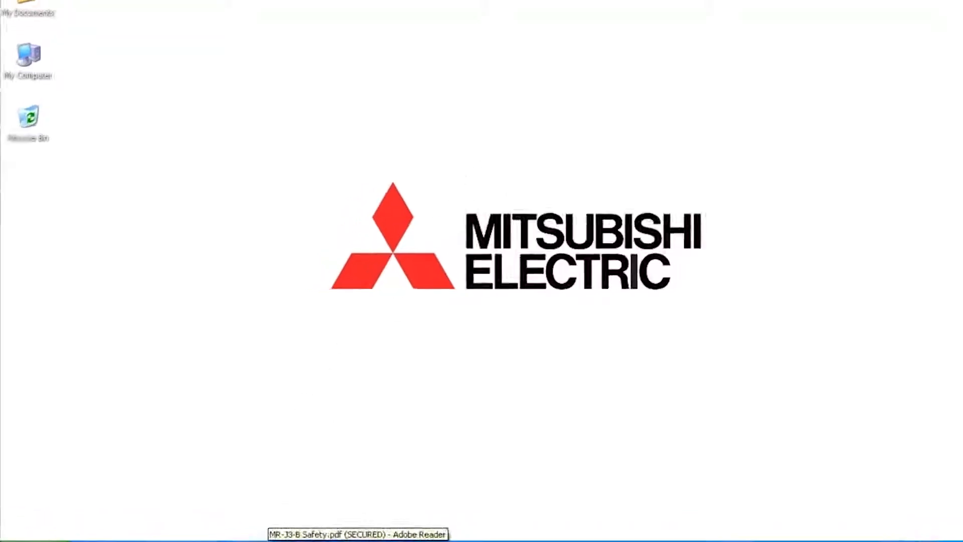
Review the MR-J3-B manual's EM1 forced-stop wiring note, then return to MT Developer2.
left_click(357, 534)
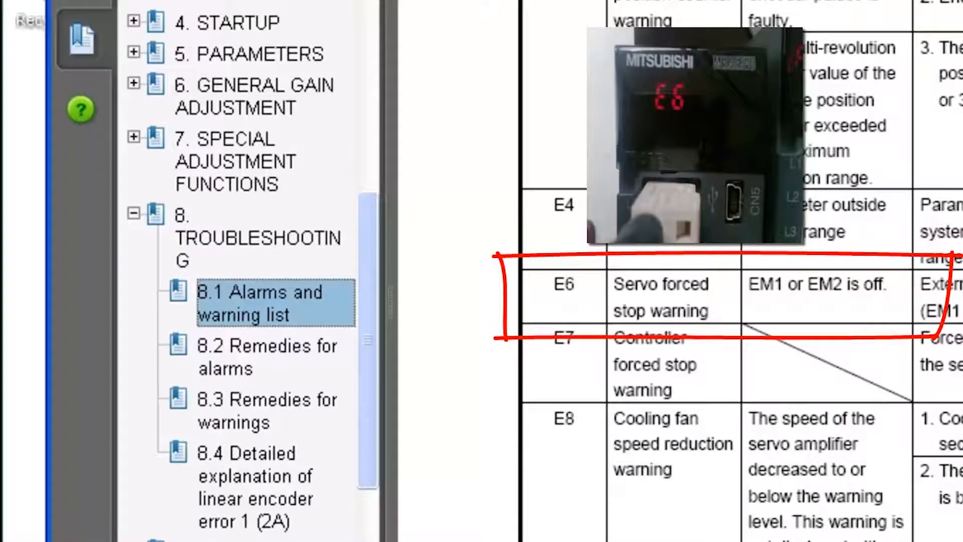
scroll("down", 3)
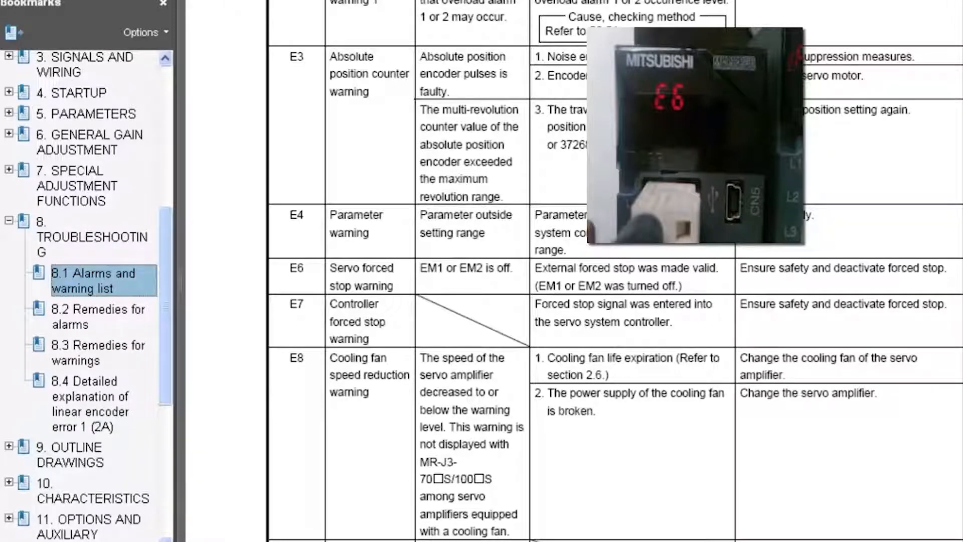
left_click(694, 138)
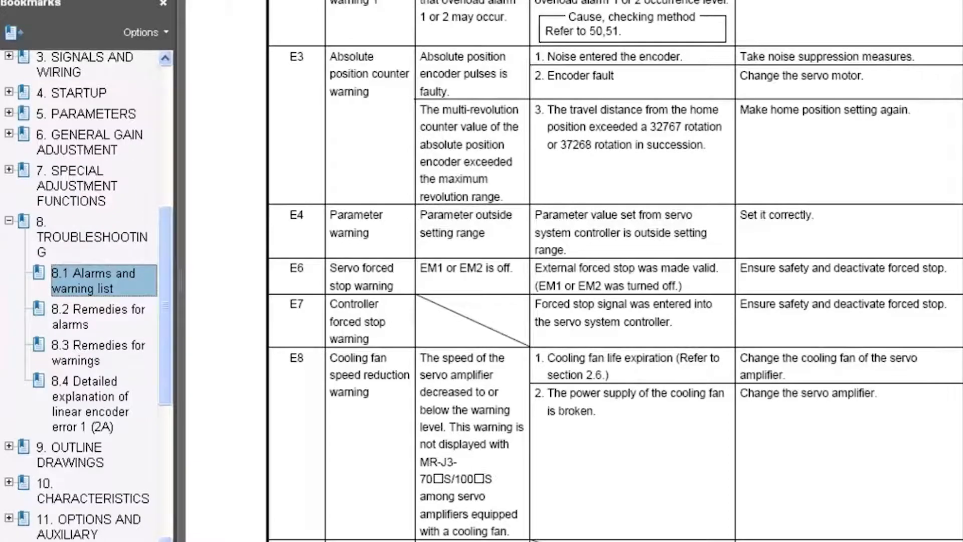
mouse_move(728, 338)
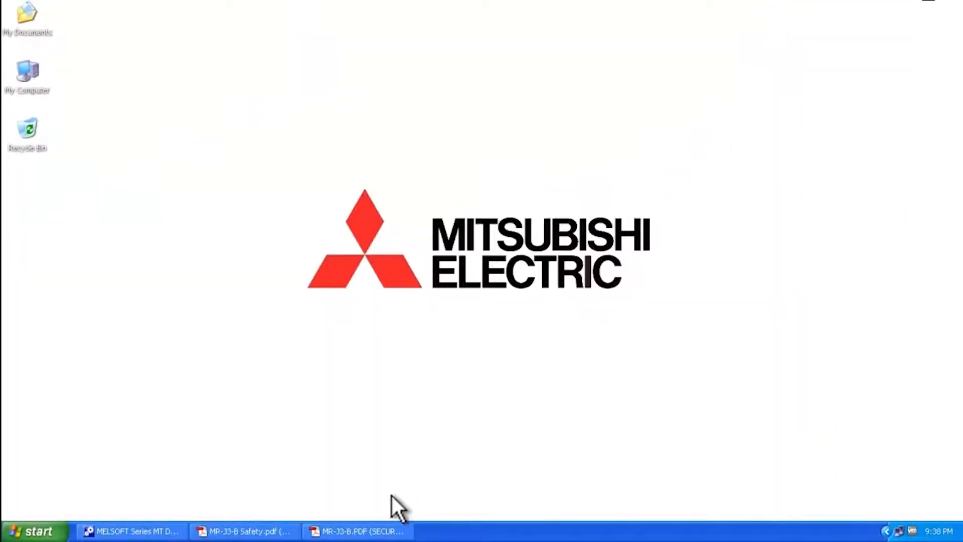
left_click(356, 531)
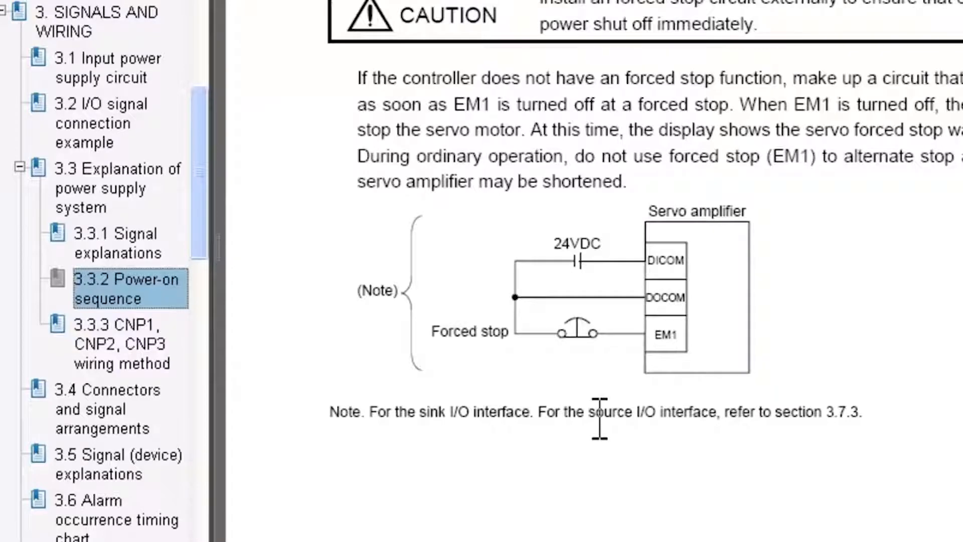
mouse_move(513, 420)
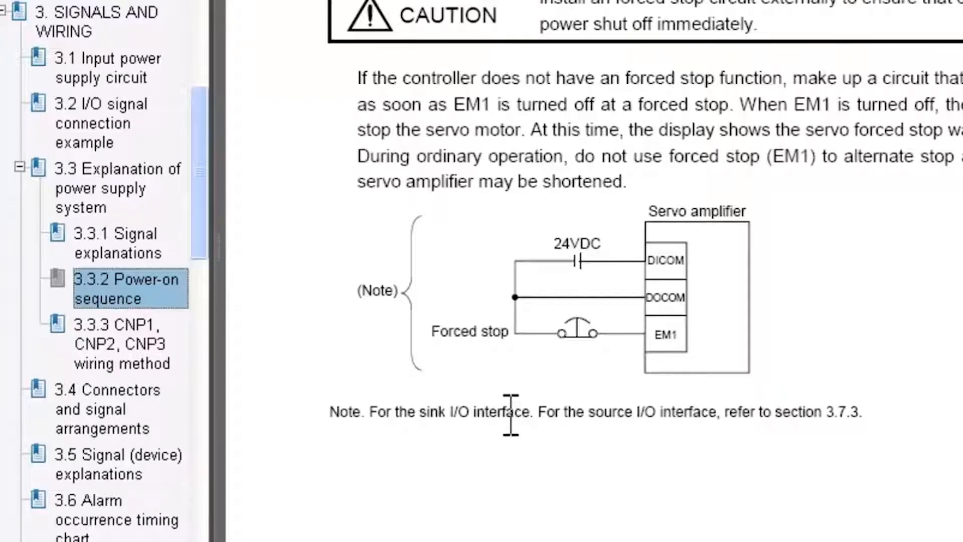
mouse_move(648, 411)
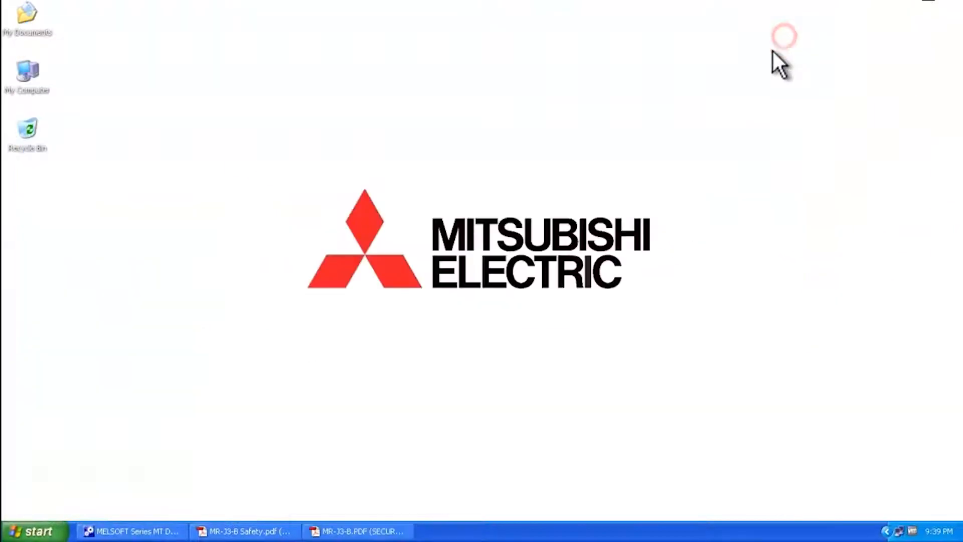
left_click(130, 531)
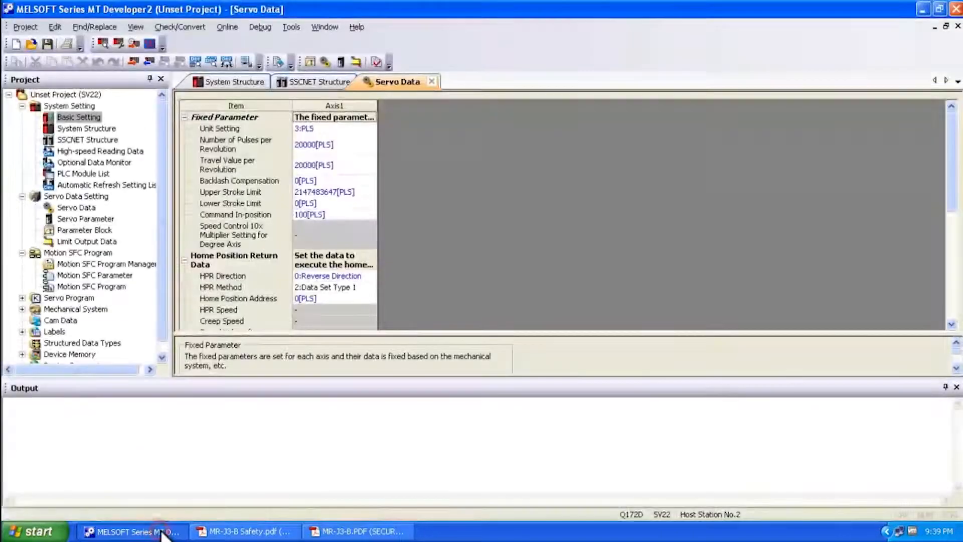
mouse_move(458, 265)
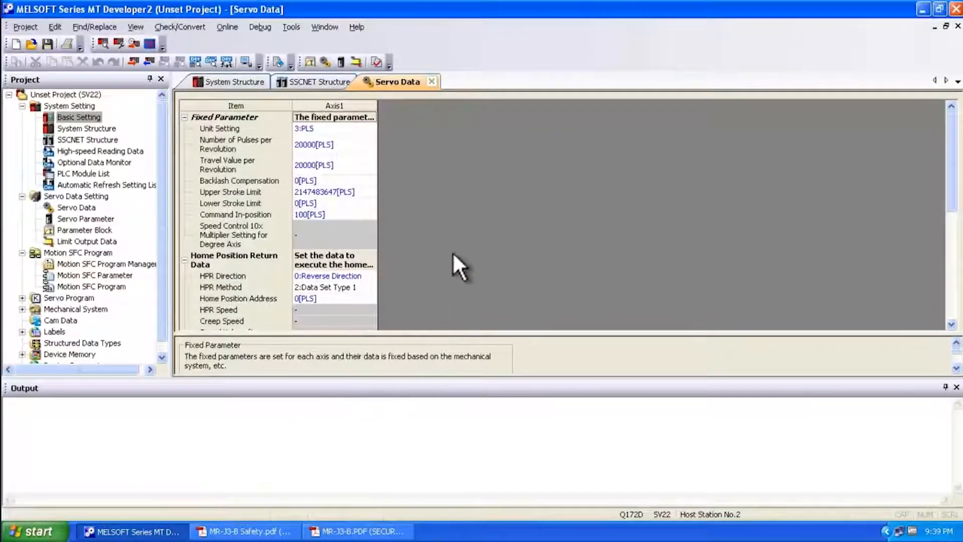
mouse_move(138, 224)
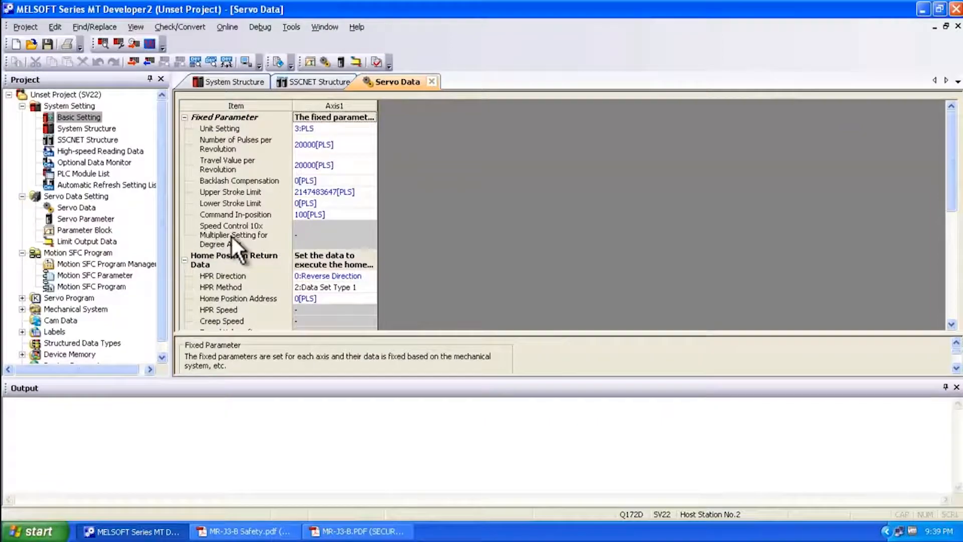
Bring up the Windows Start menu over the Servo Data view.
left_click(34, 531)
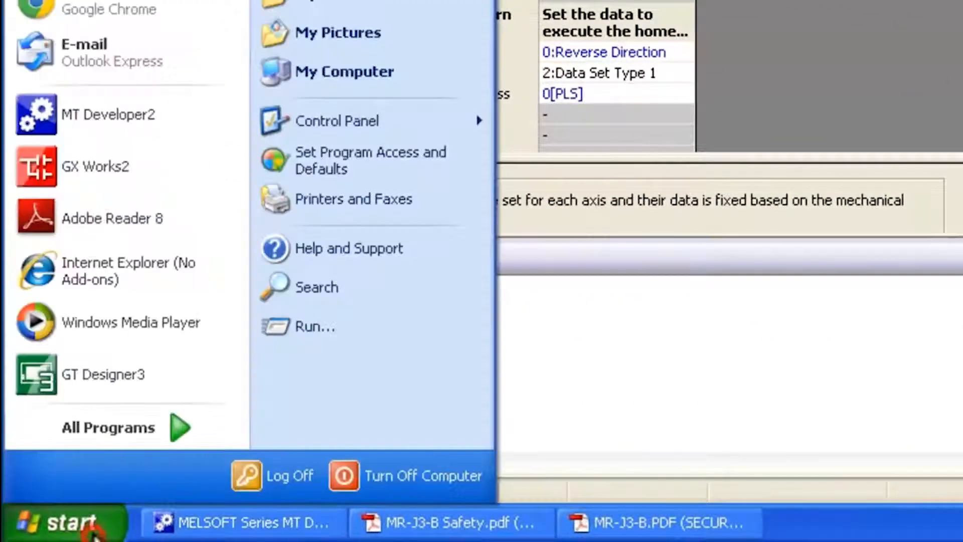
Expand All Programs to locate the MELSOFT Application folder's MR Configurator entry.
left_click(107, 428)
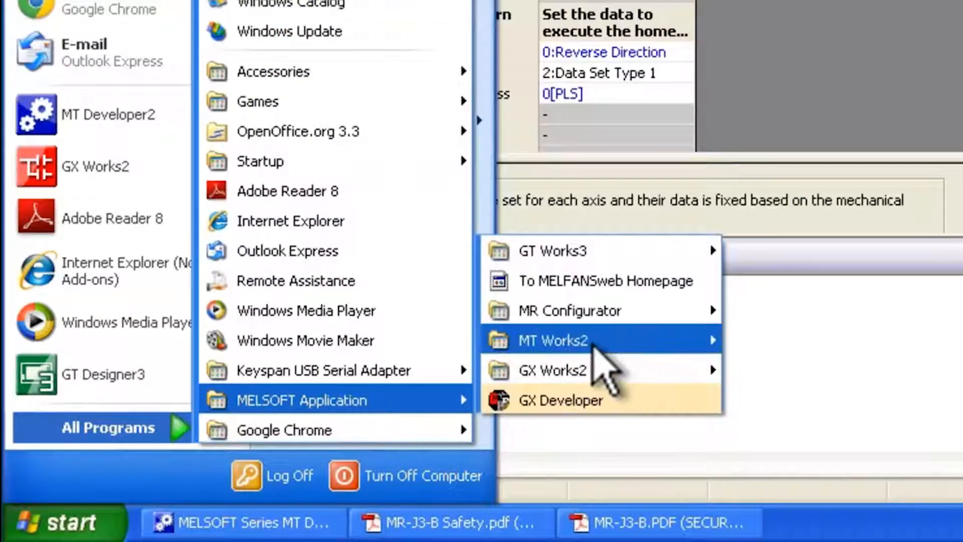
mouse_move(554, 340)
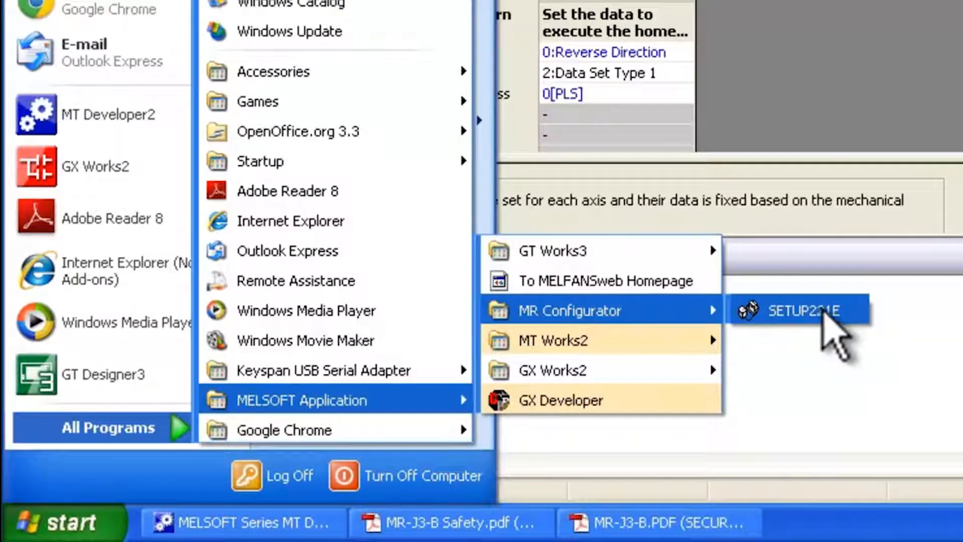
mouse_move(835, 332)
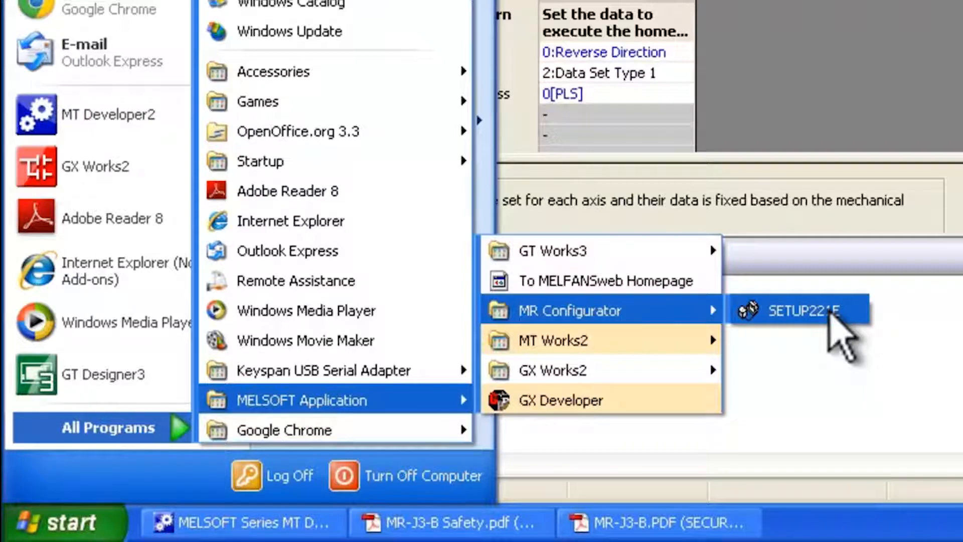
mouse_move(882, 322)
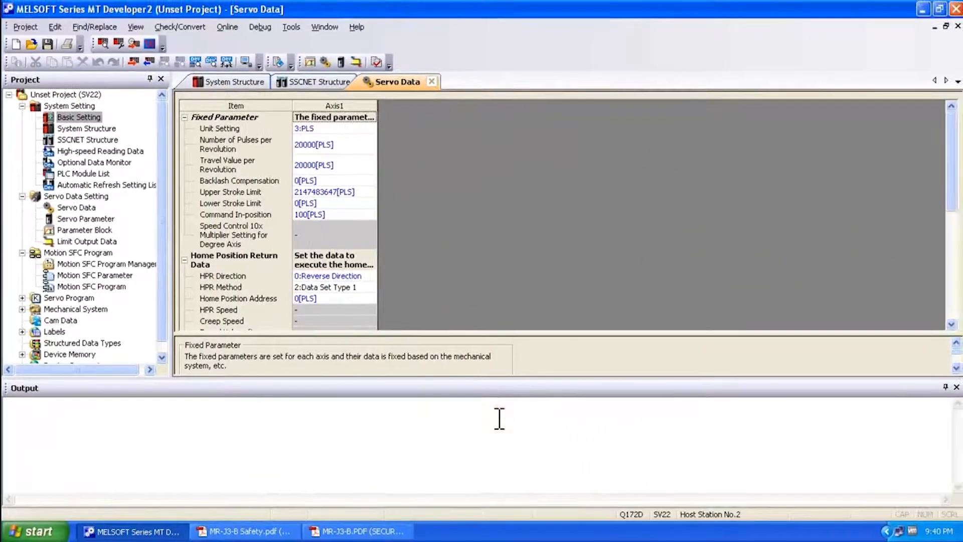
mouse_move(311, 430)
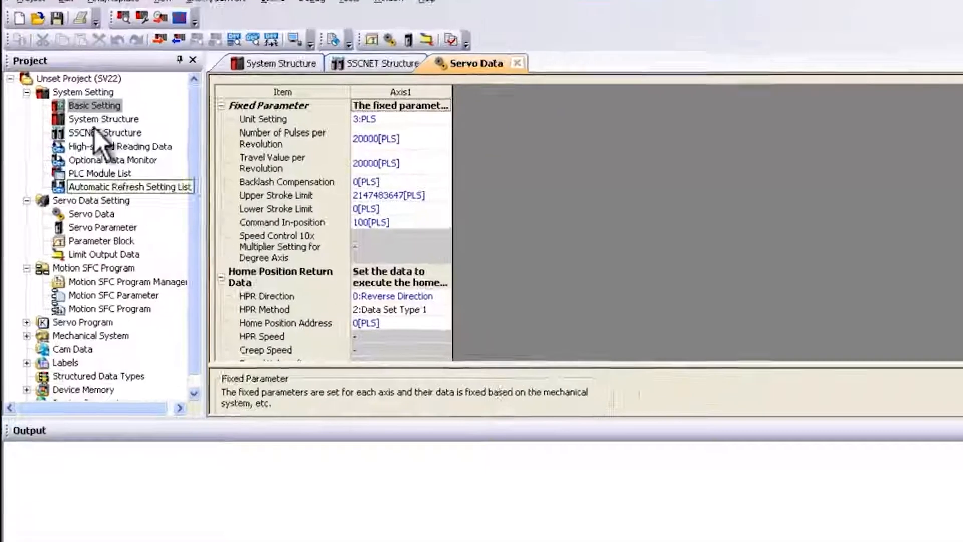
Launch MR Configurator from Servo Data Setting > Servo Parameter, showing Axis1's parameter table.
double_click(95, 105)
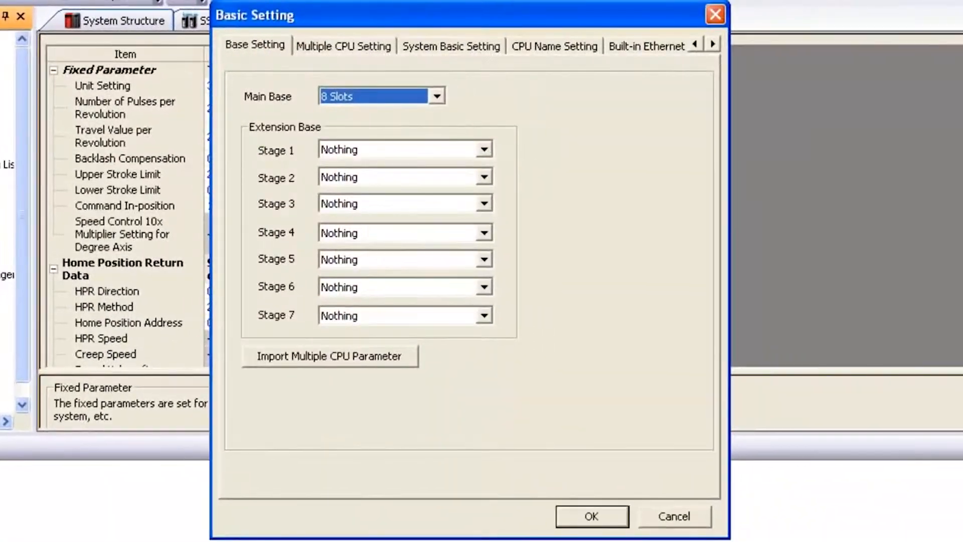
left_click(590, 516)
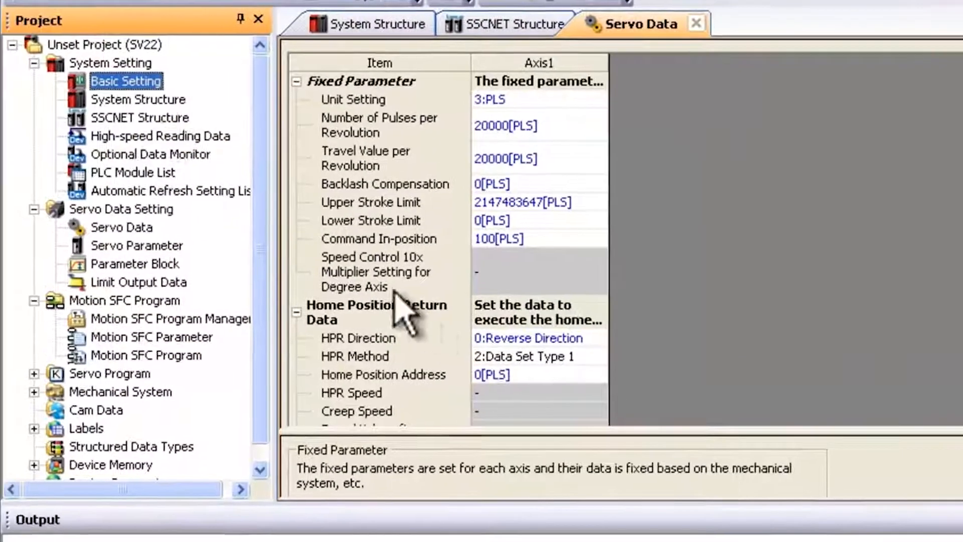
left_click(122, 226)
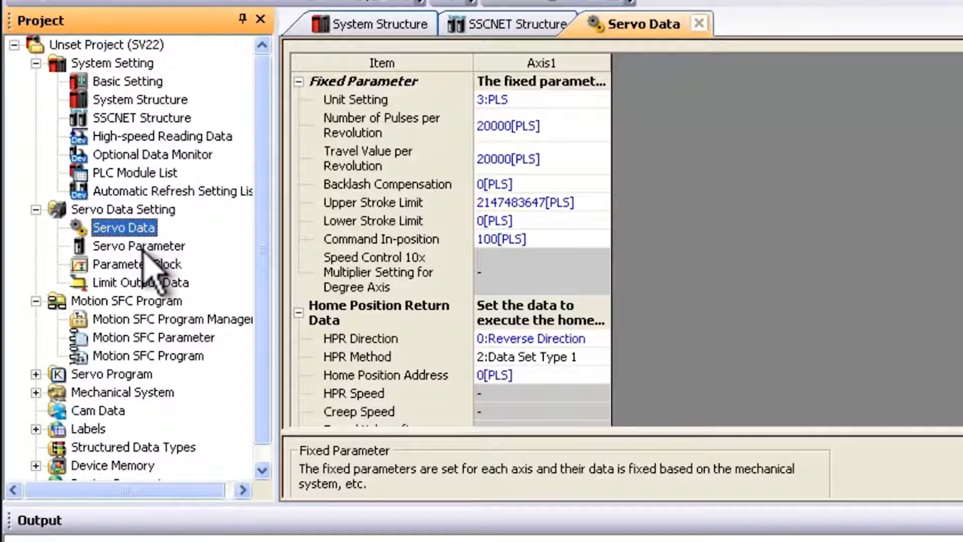
left_click(138, 245)
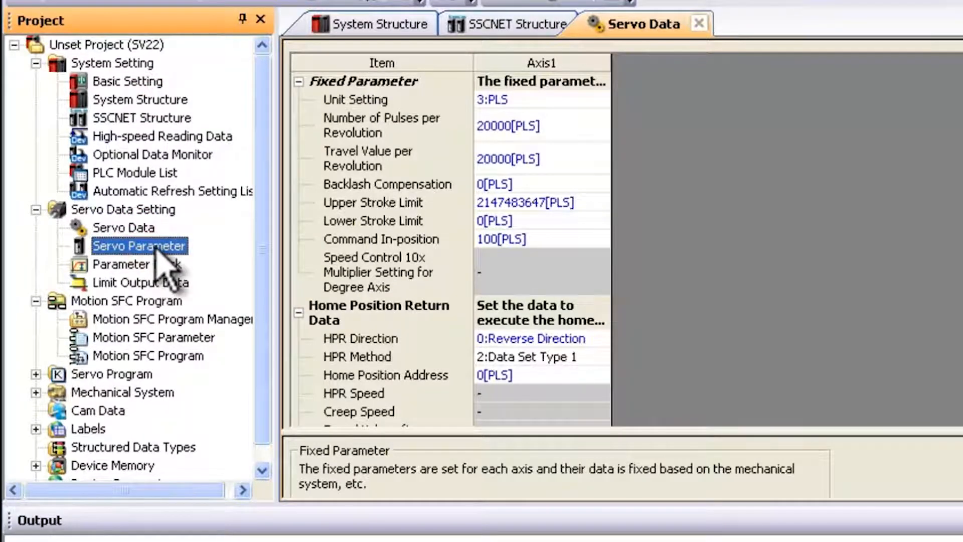
double_click(139, 245)
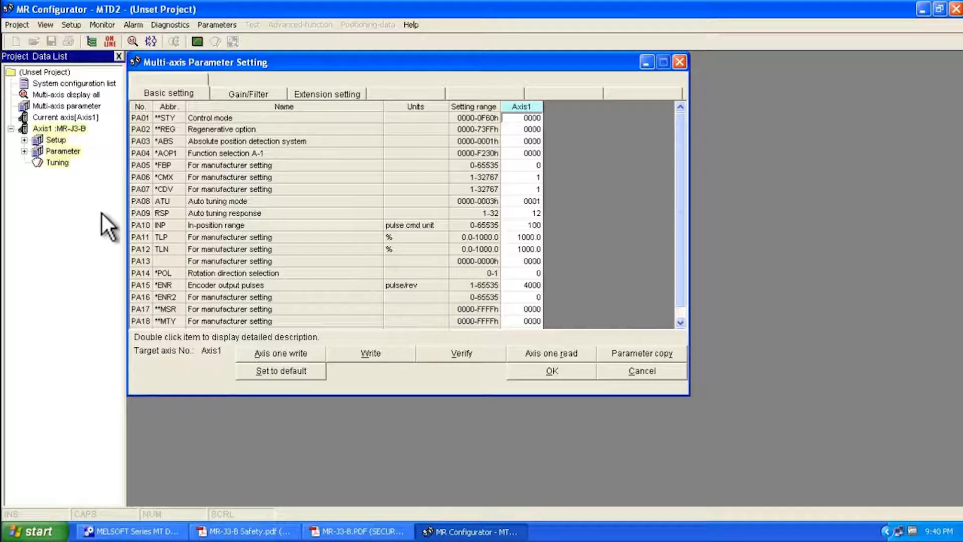
mouse_move(175, 220)
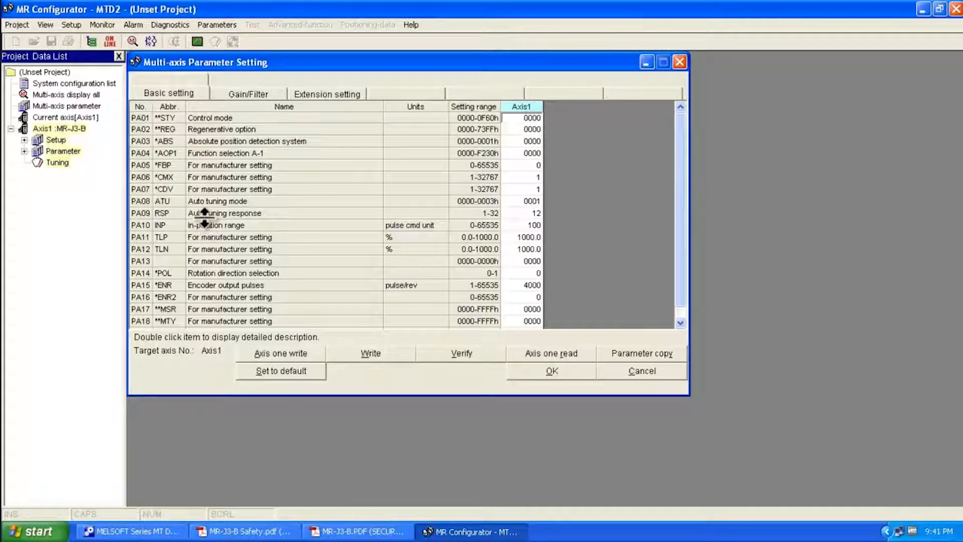
mouse_move(344, 119)
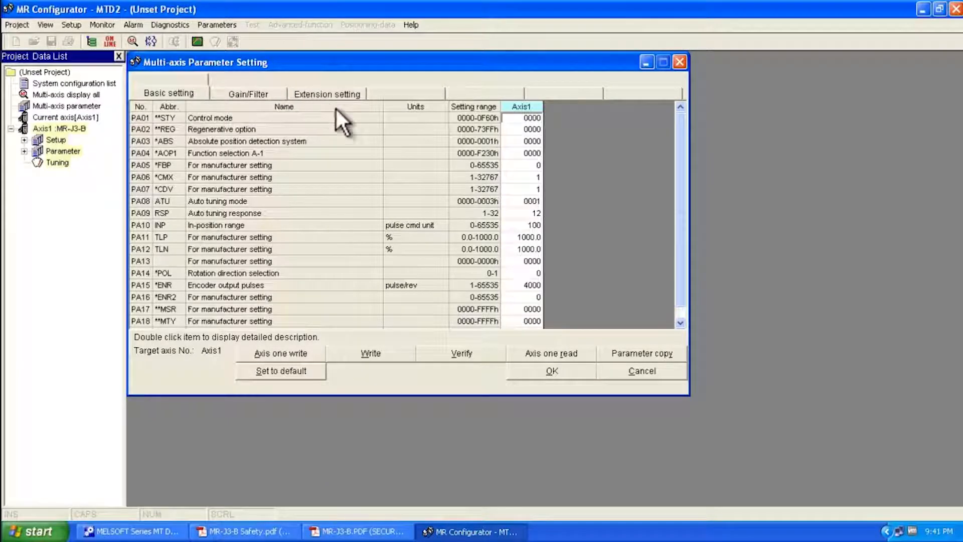
mouse_move(629, 381)
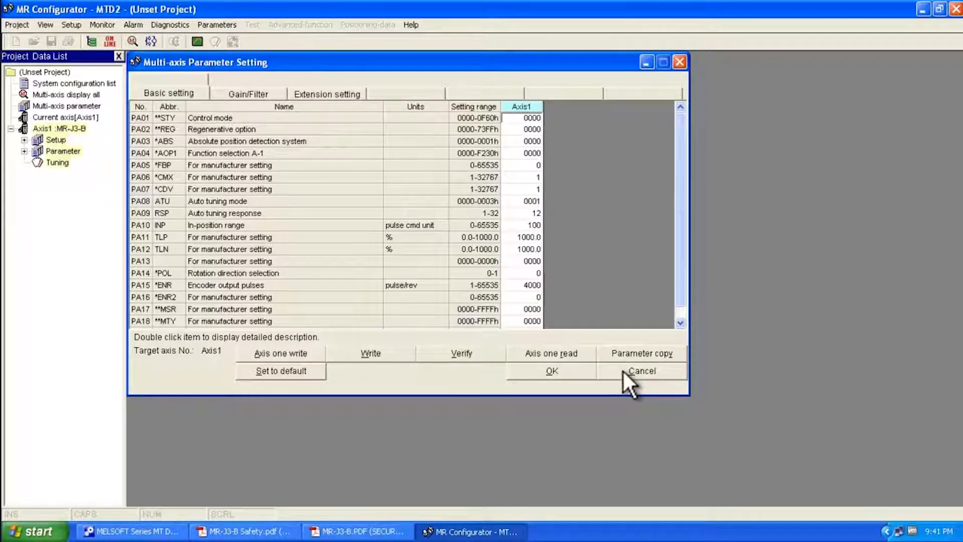
Cancel the Multi-axis Parameter Setting window without changes.
left_click(641, 370)
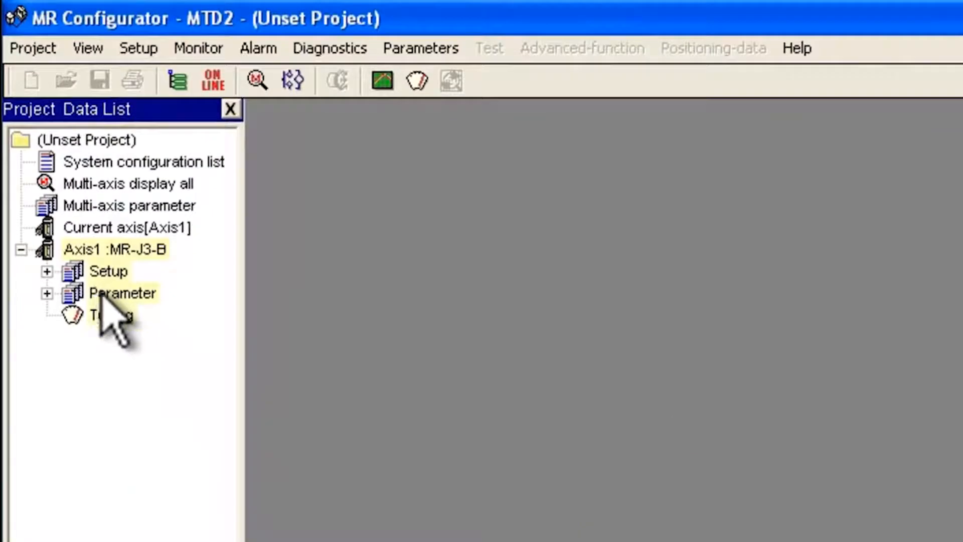
Bring up Axis1's Basic setting parameters showing Use forced stop input (EM1).
left_click(47, 293)
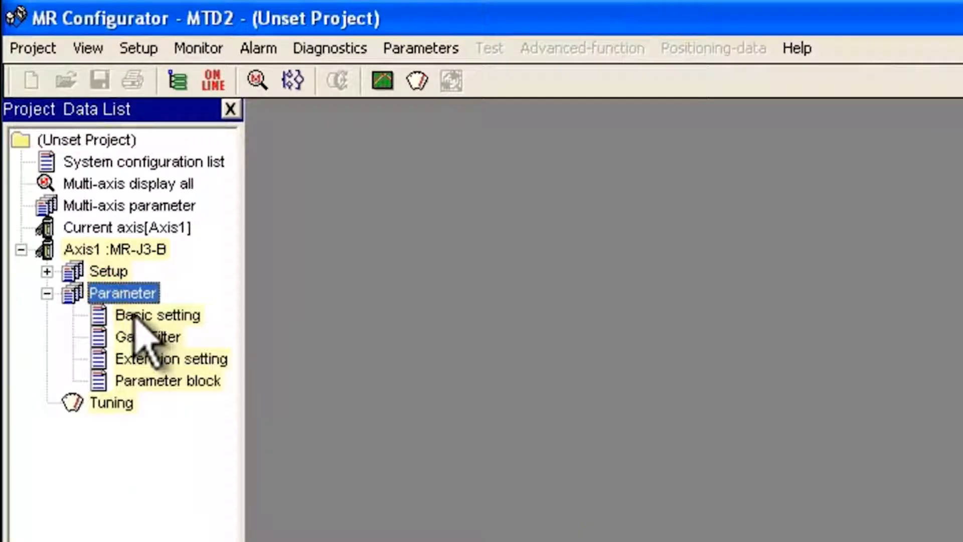
double_click(157, 314)
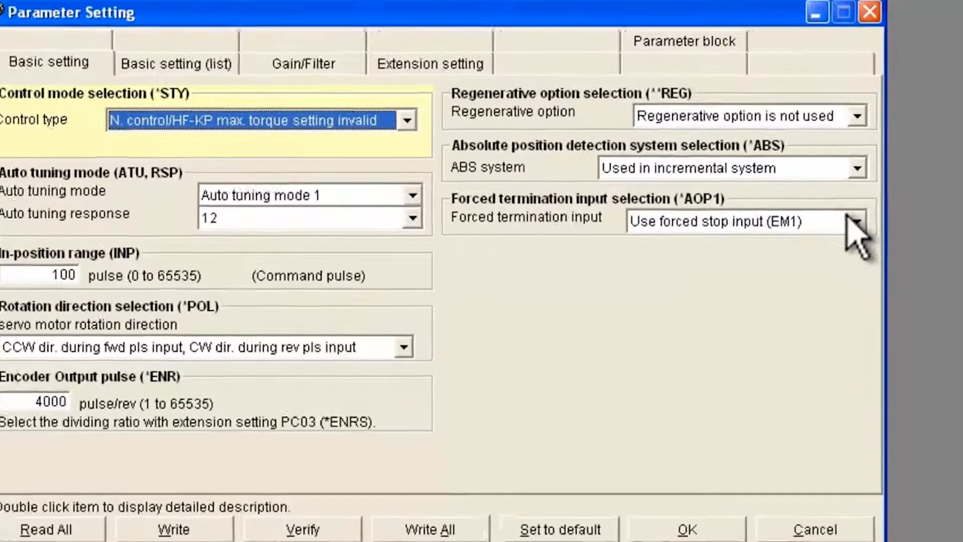
Set forced termination input to 'Not use forced stop input (EM1)', write it, and acknowledge the E6 and write-completed messages.
left_click(858, 220)
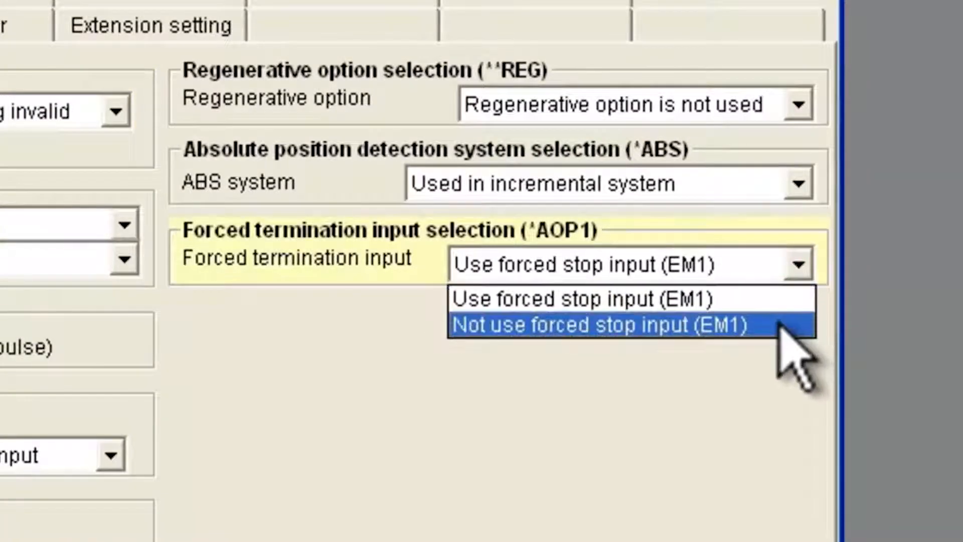
left_click(598, 324)
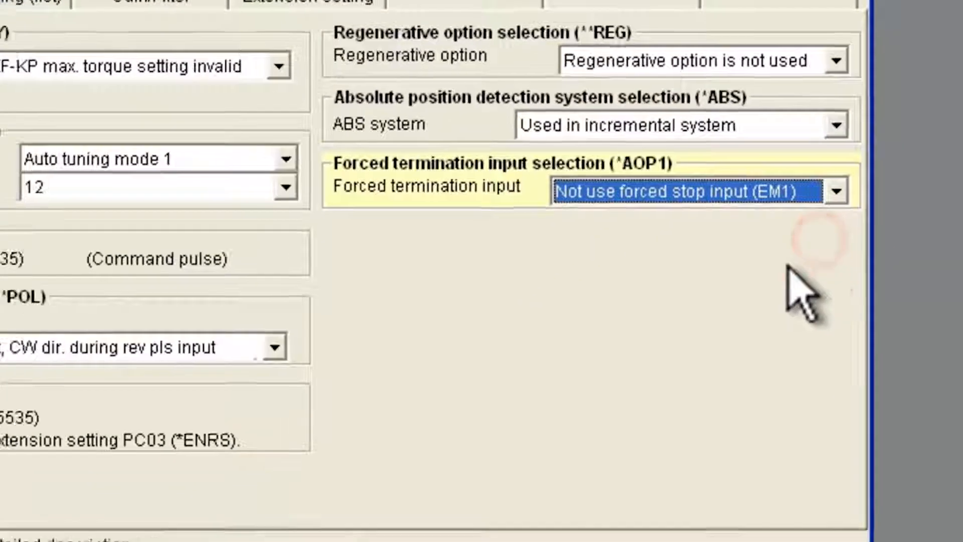
left_click(95, 499)
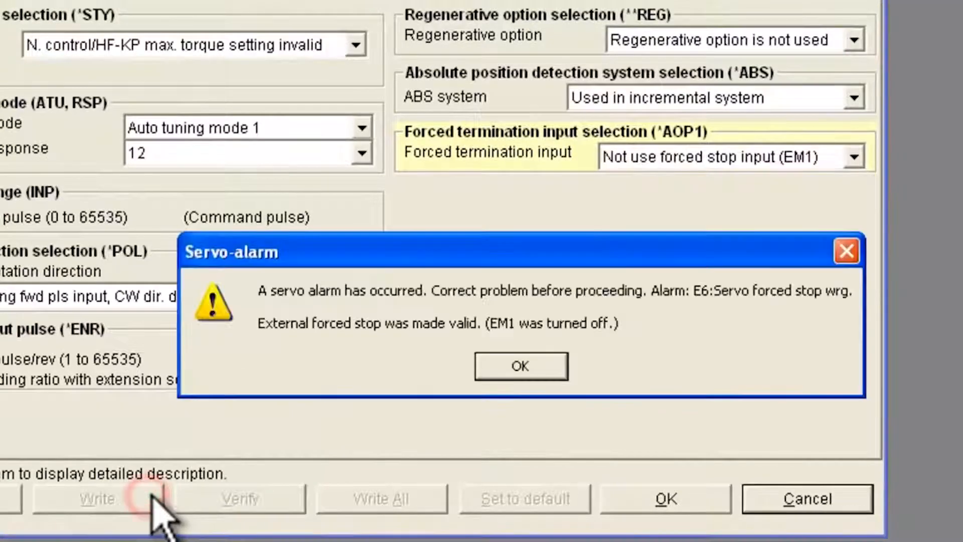
mouse_move(519, 365)
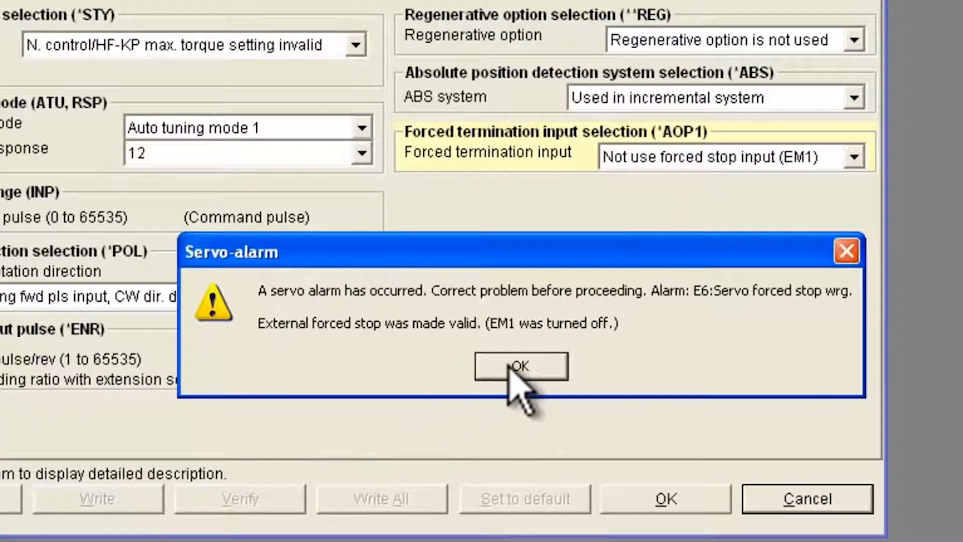
left_click(521, 365)
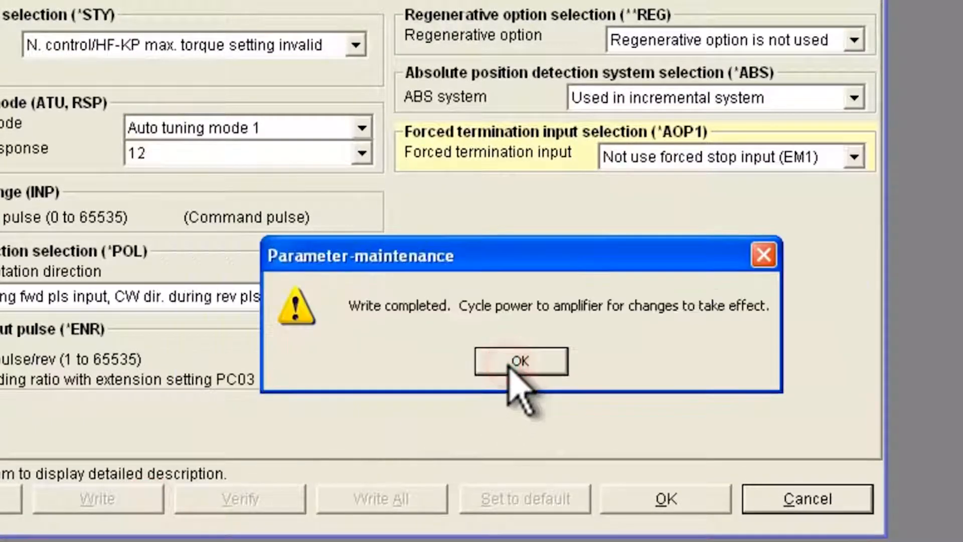
left_click(521, 360)
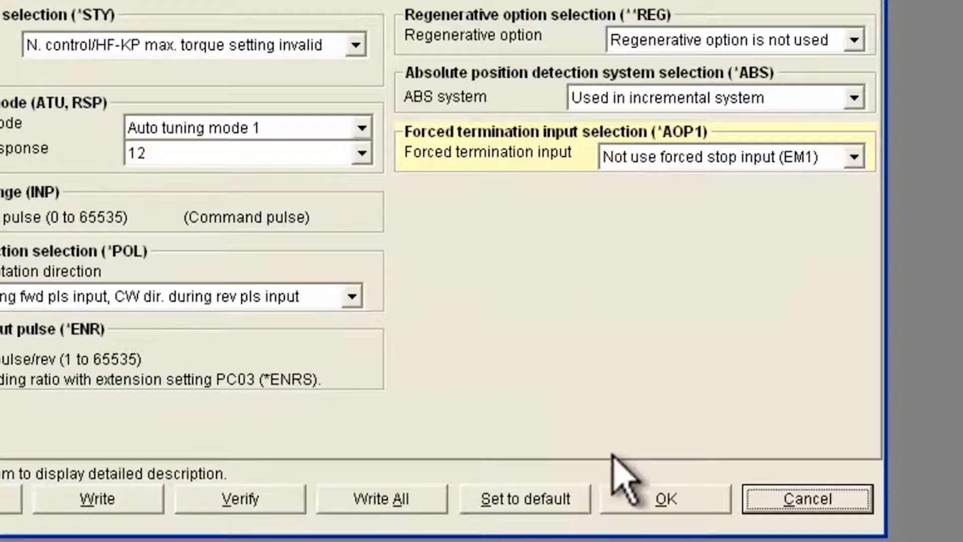
left_click(664, 499)
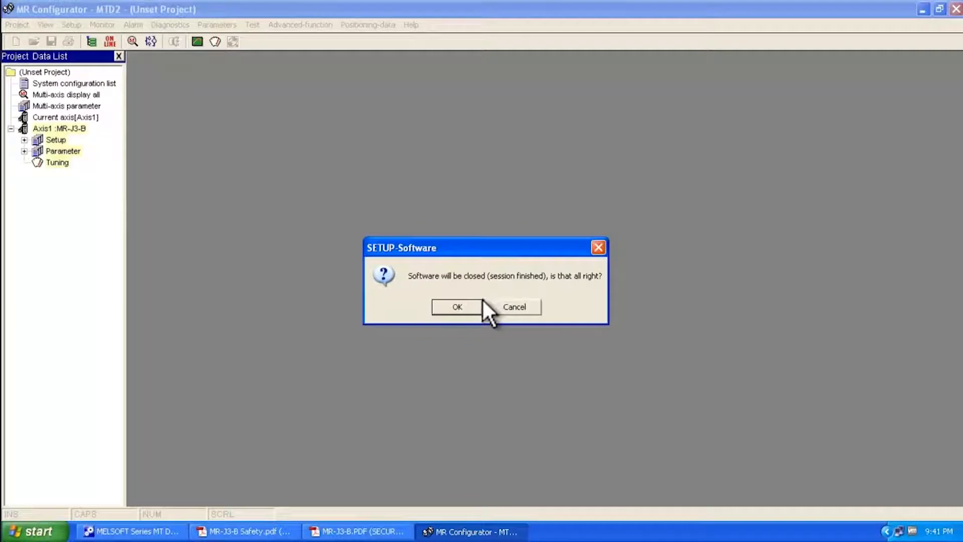
Confirm closing the MR Configurator session, returning to MT Developer2.
left_click(457, 307)
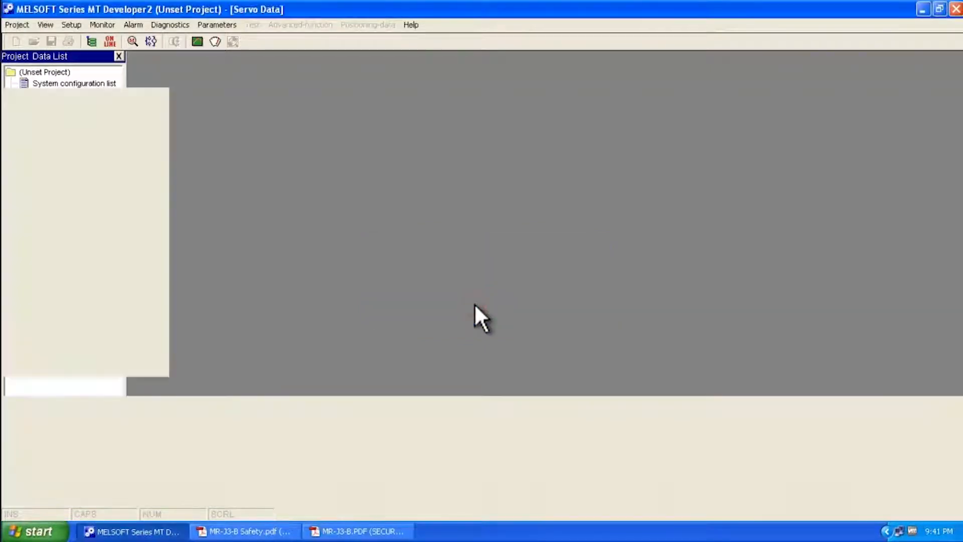